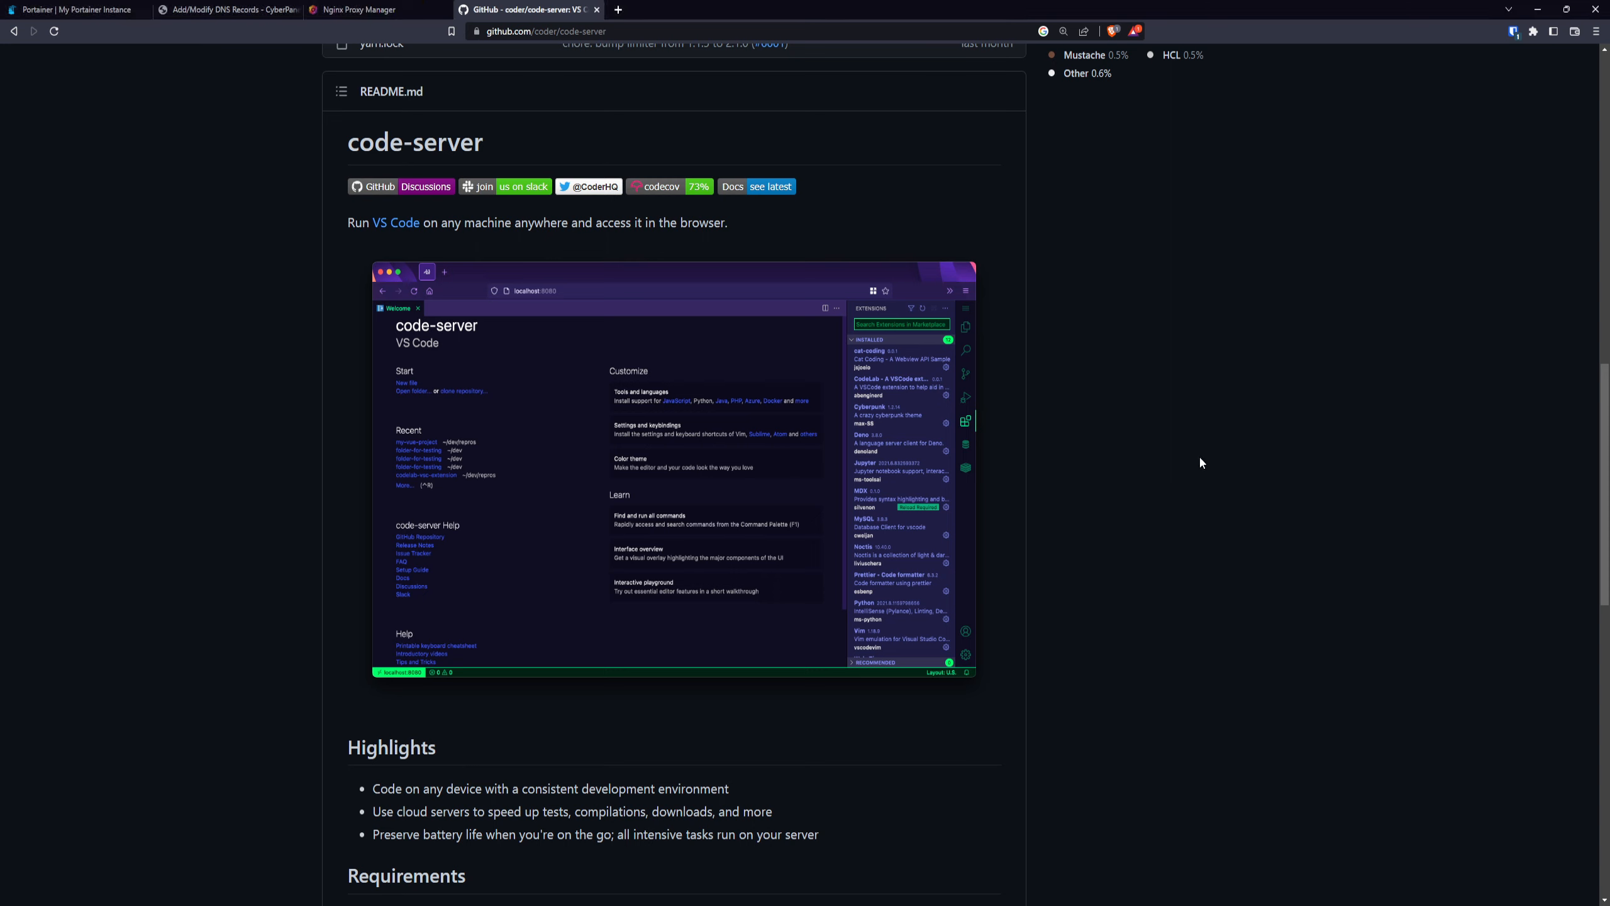
mouse_move(483, 215)
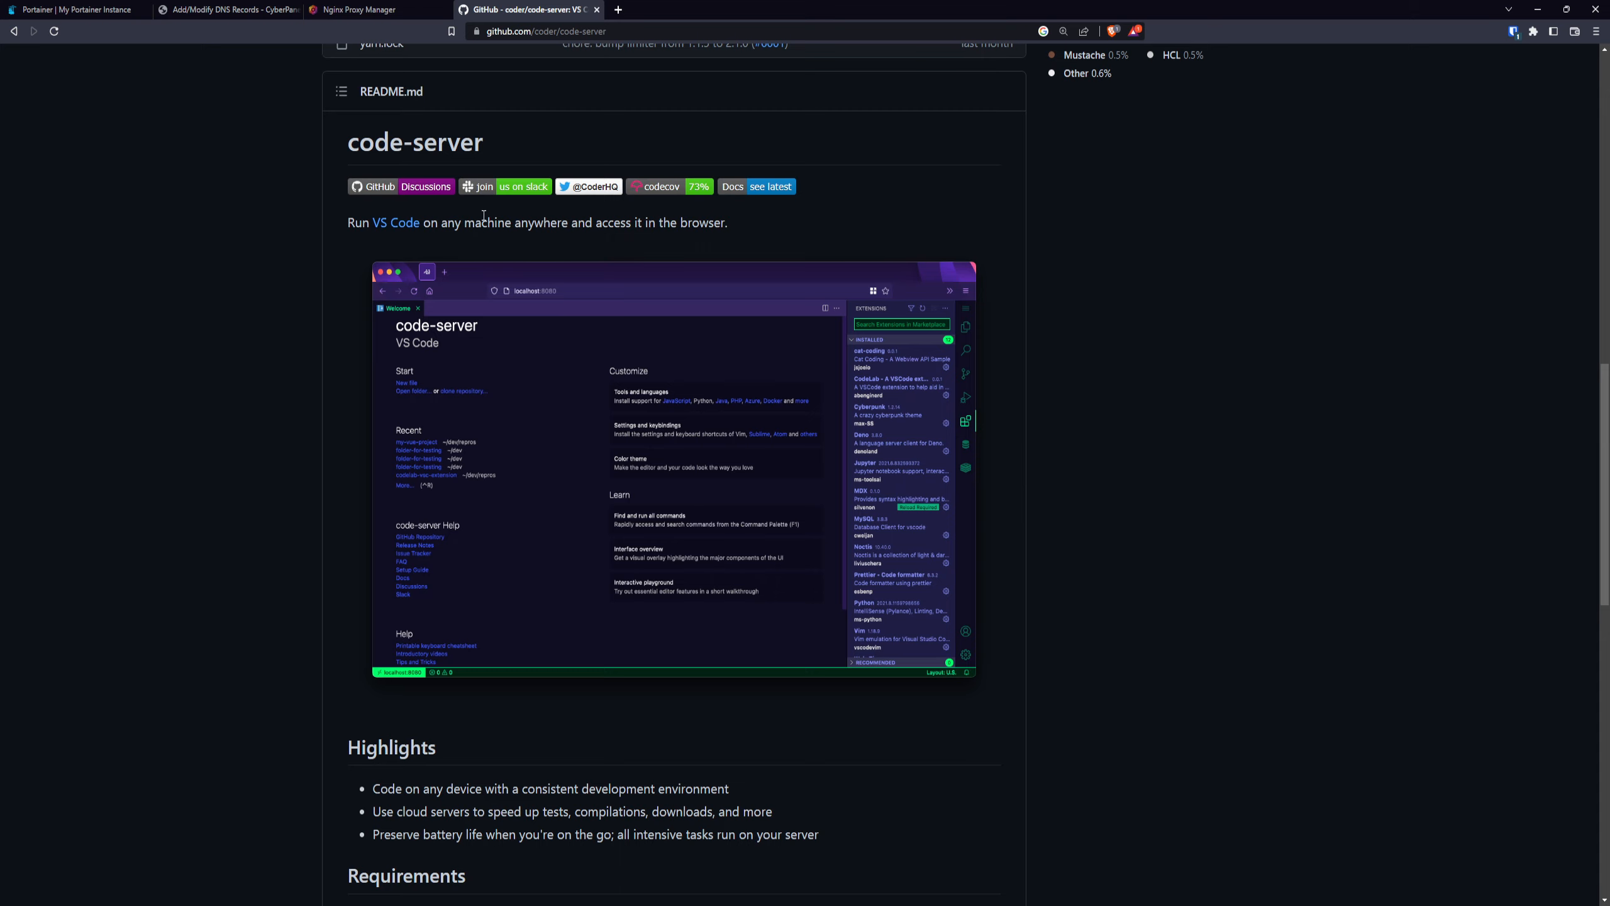
mouse_move(621, 237)
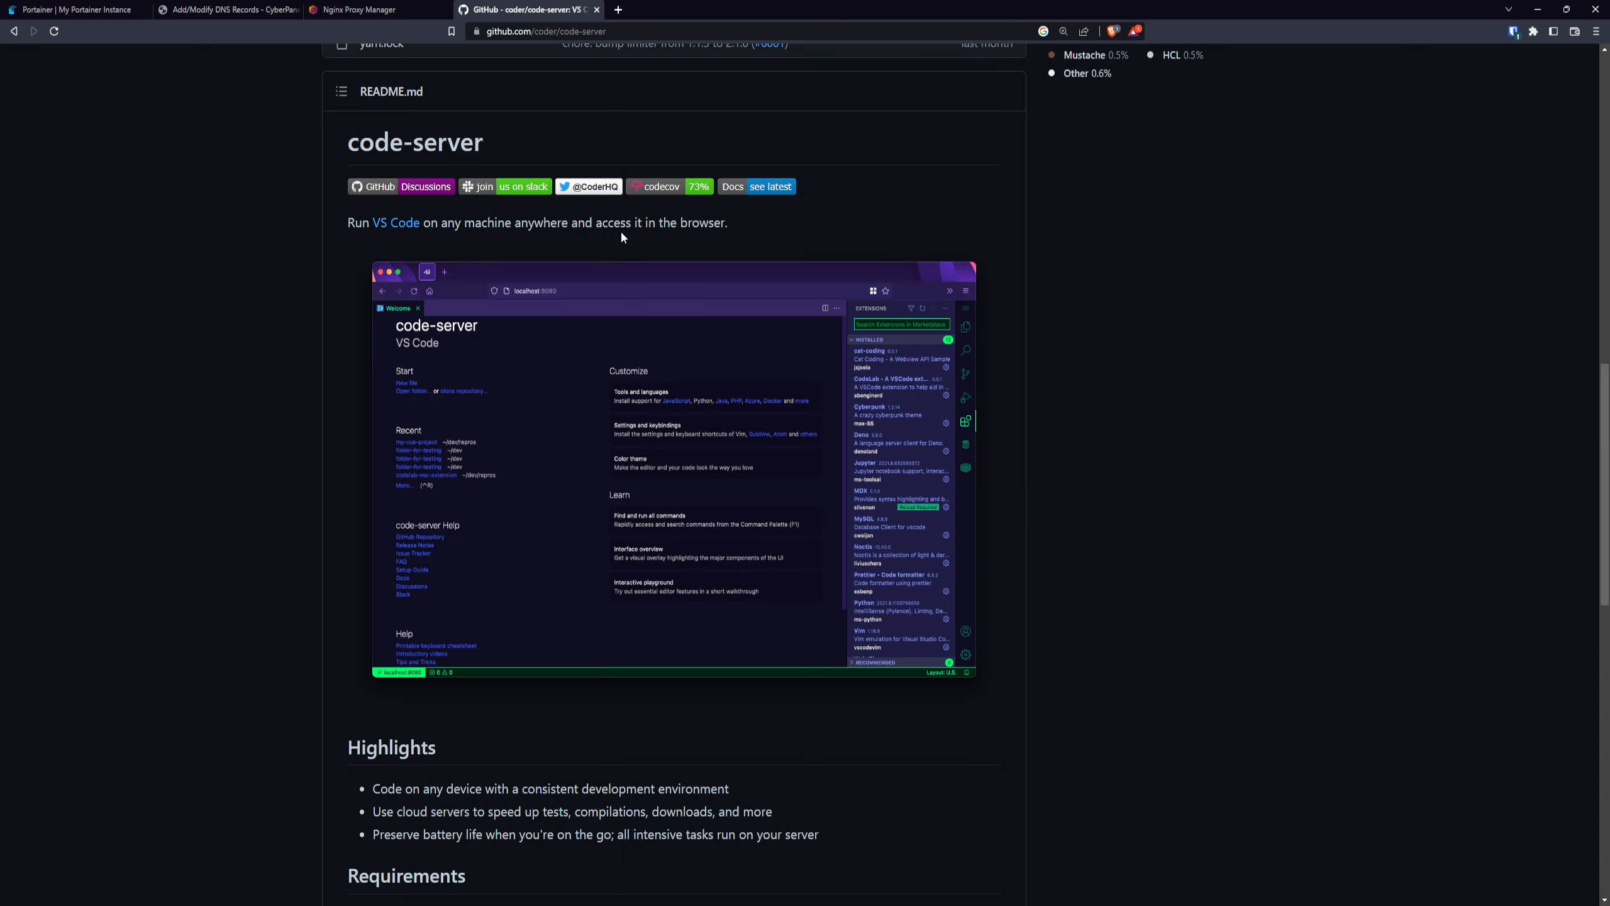
mouse_move(741, 227)
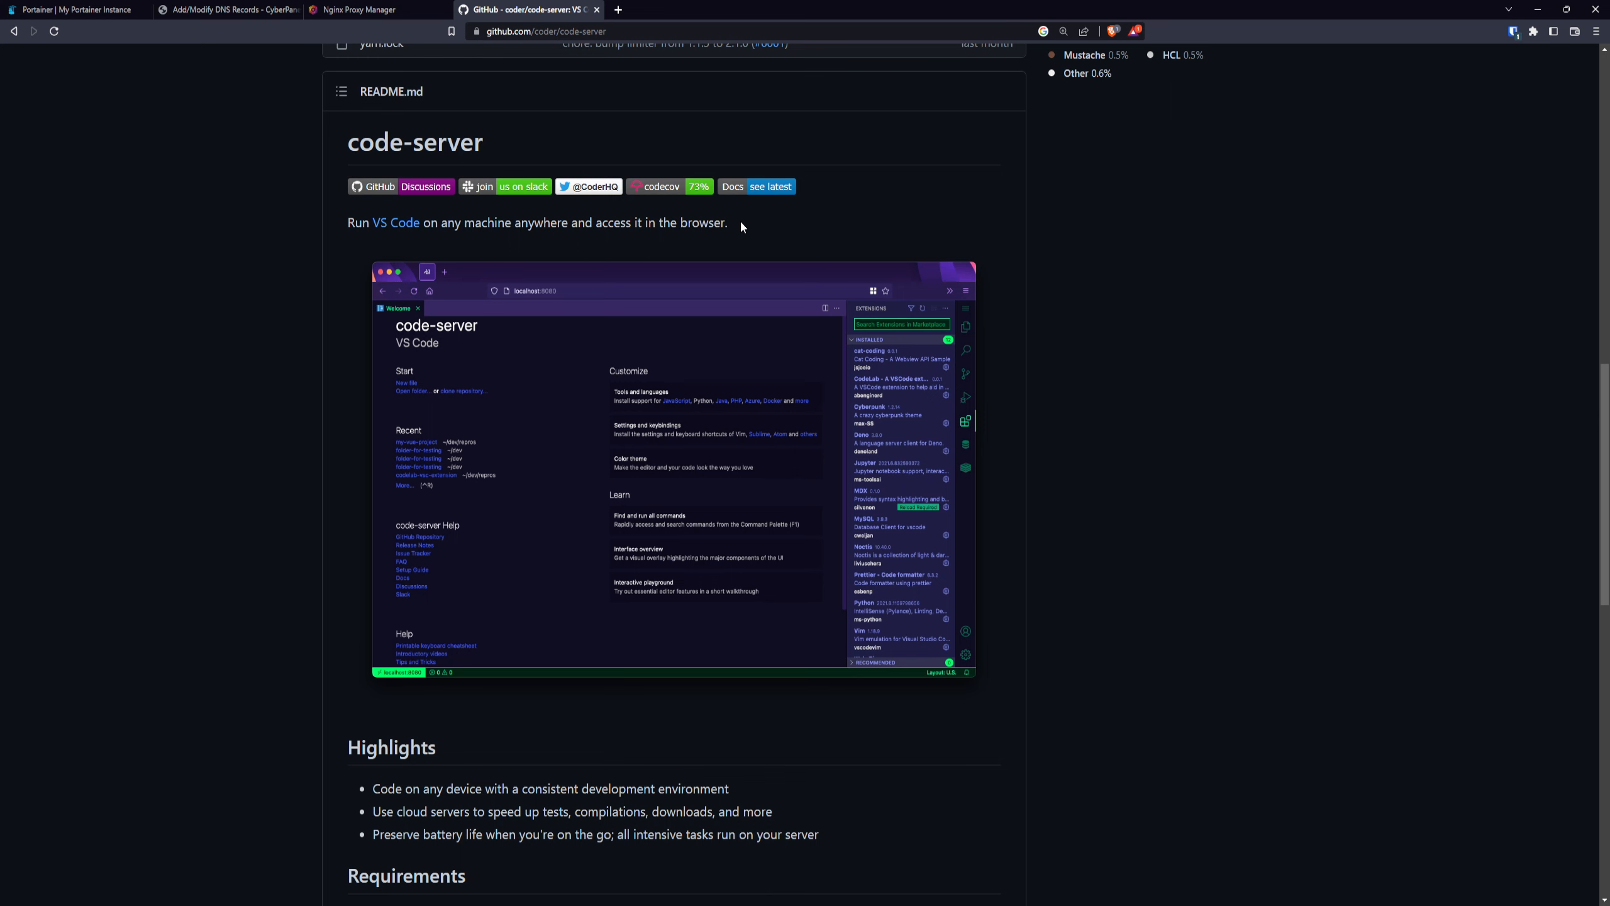
scroll(down, 3)
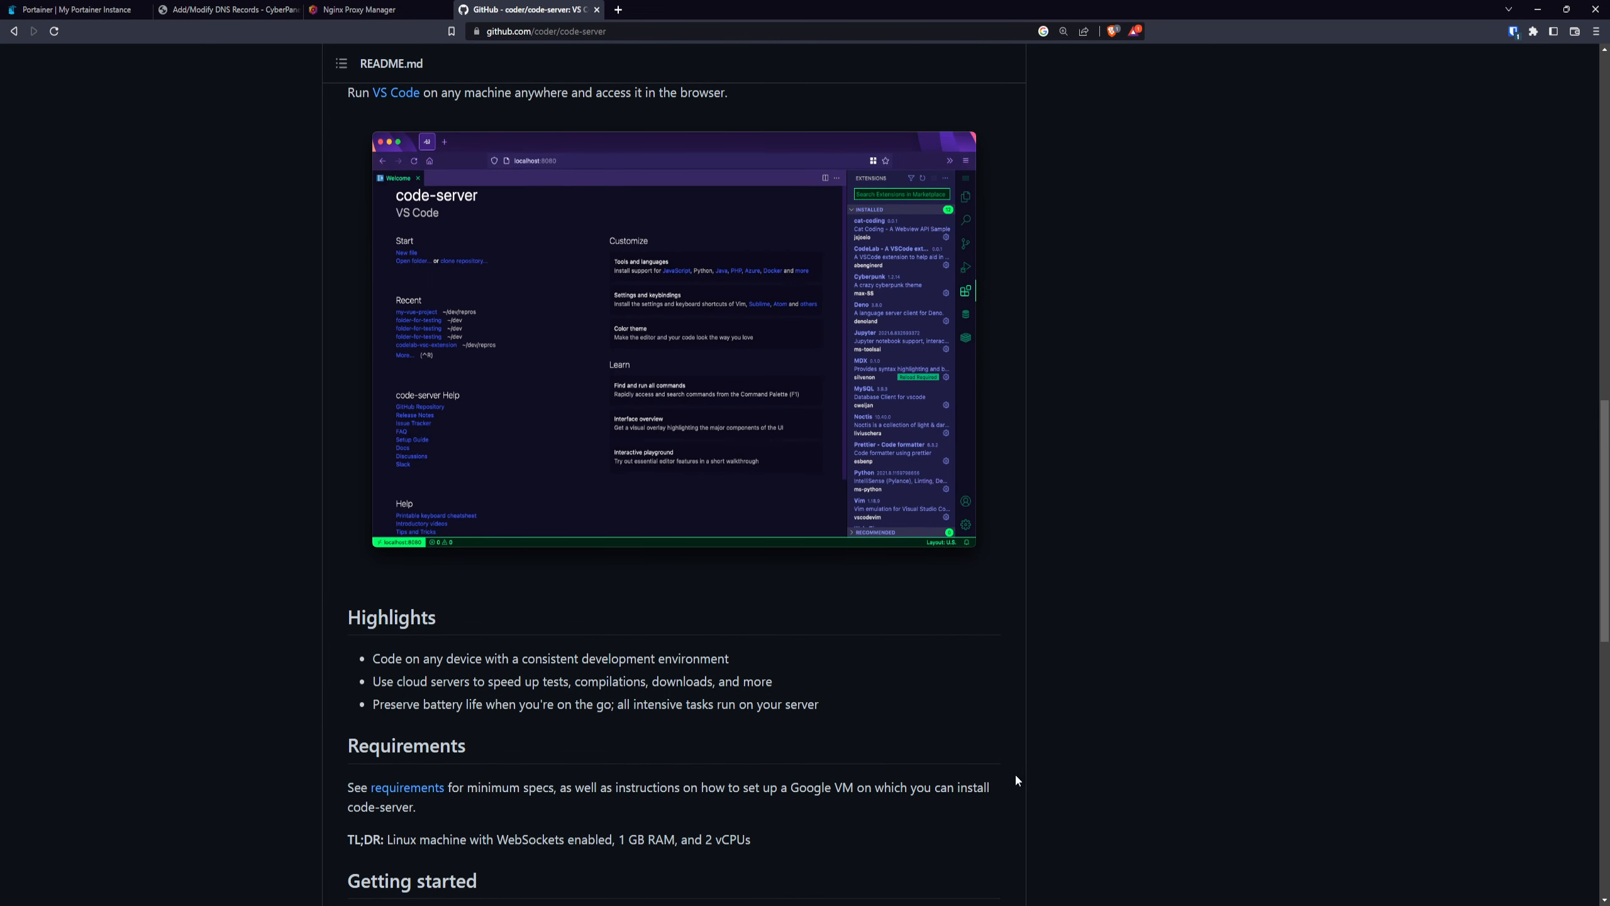
mouse_move(556, 700)
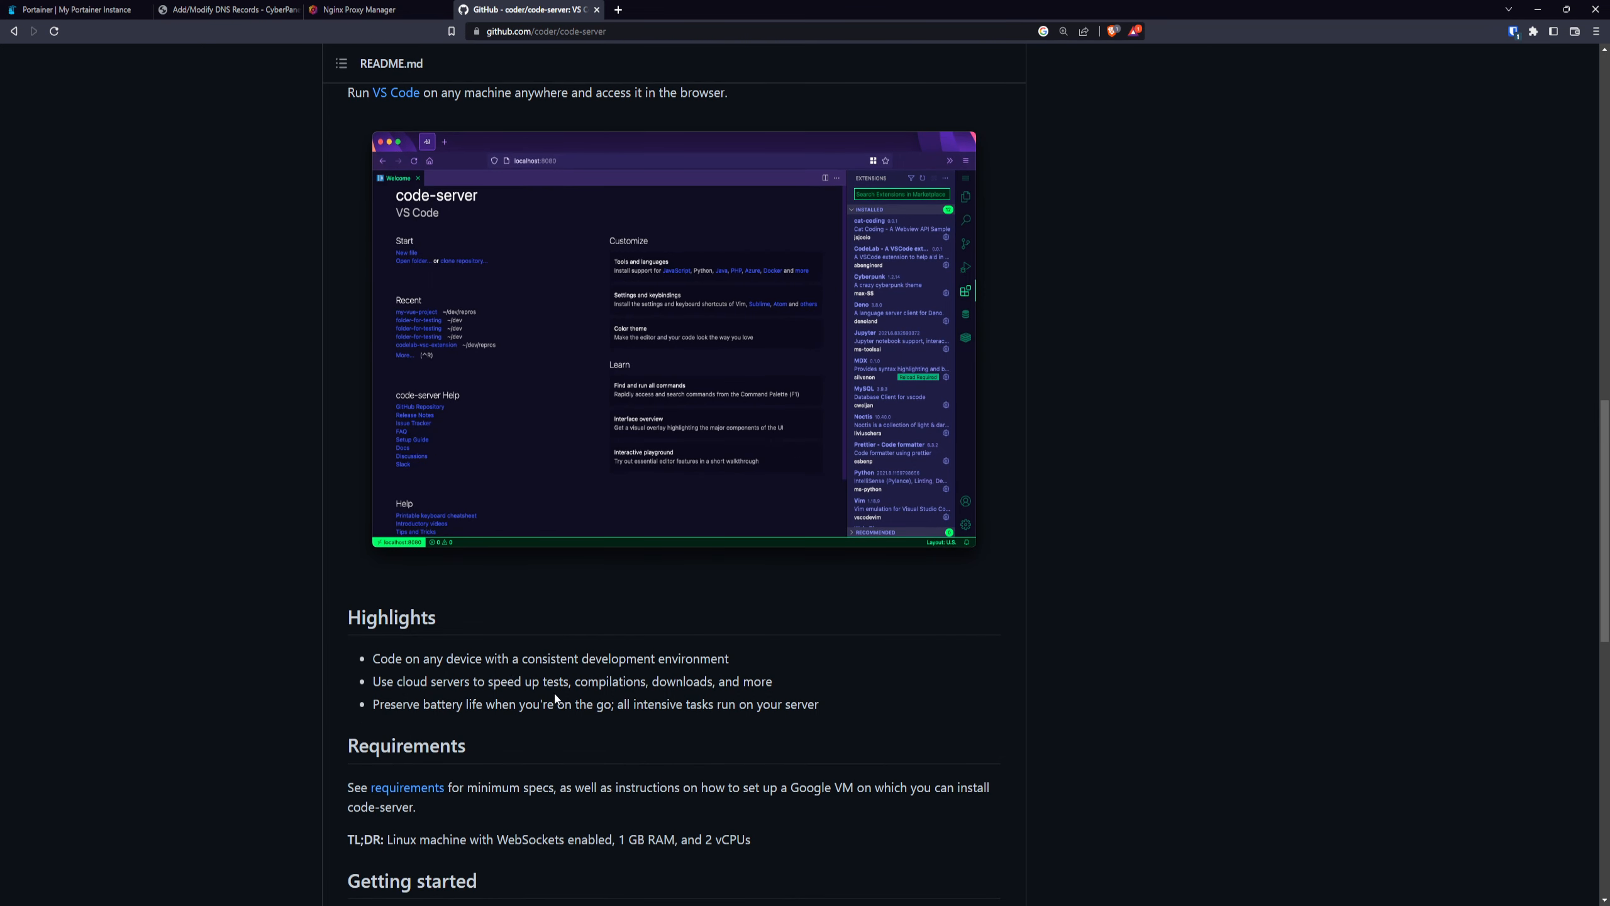
mouse_move(713, 682)
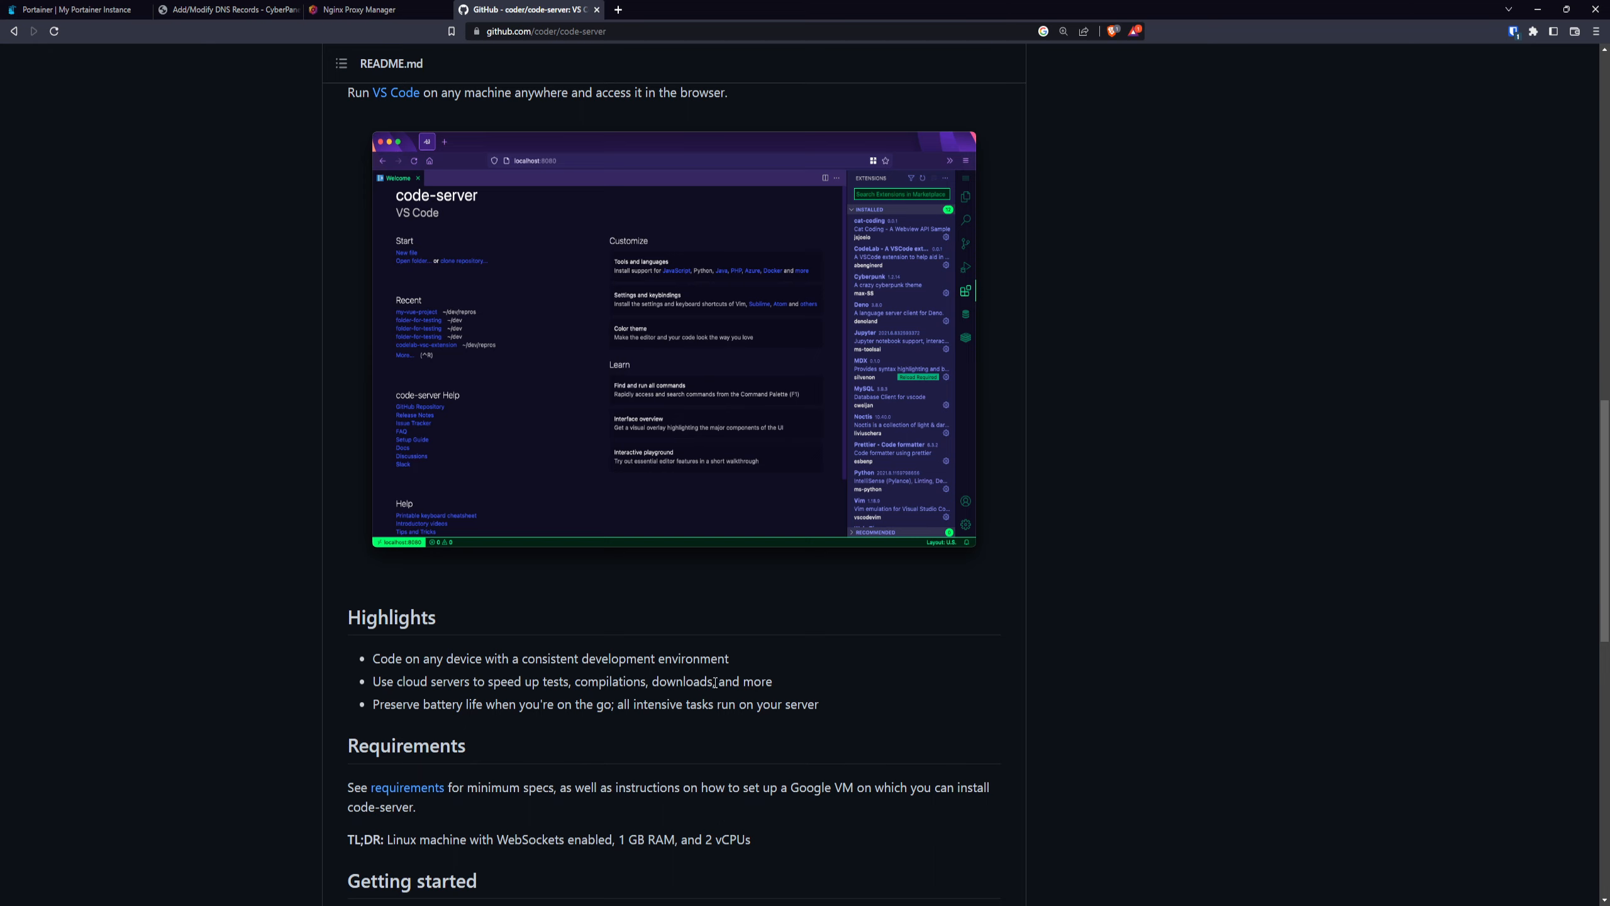
mouse_move(963, 683)
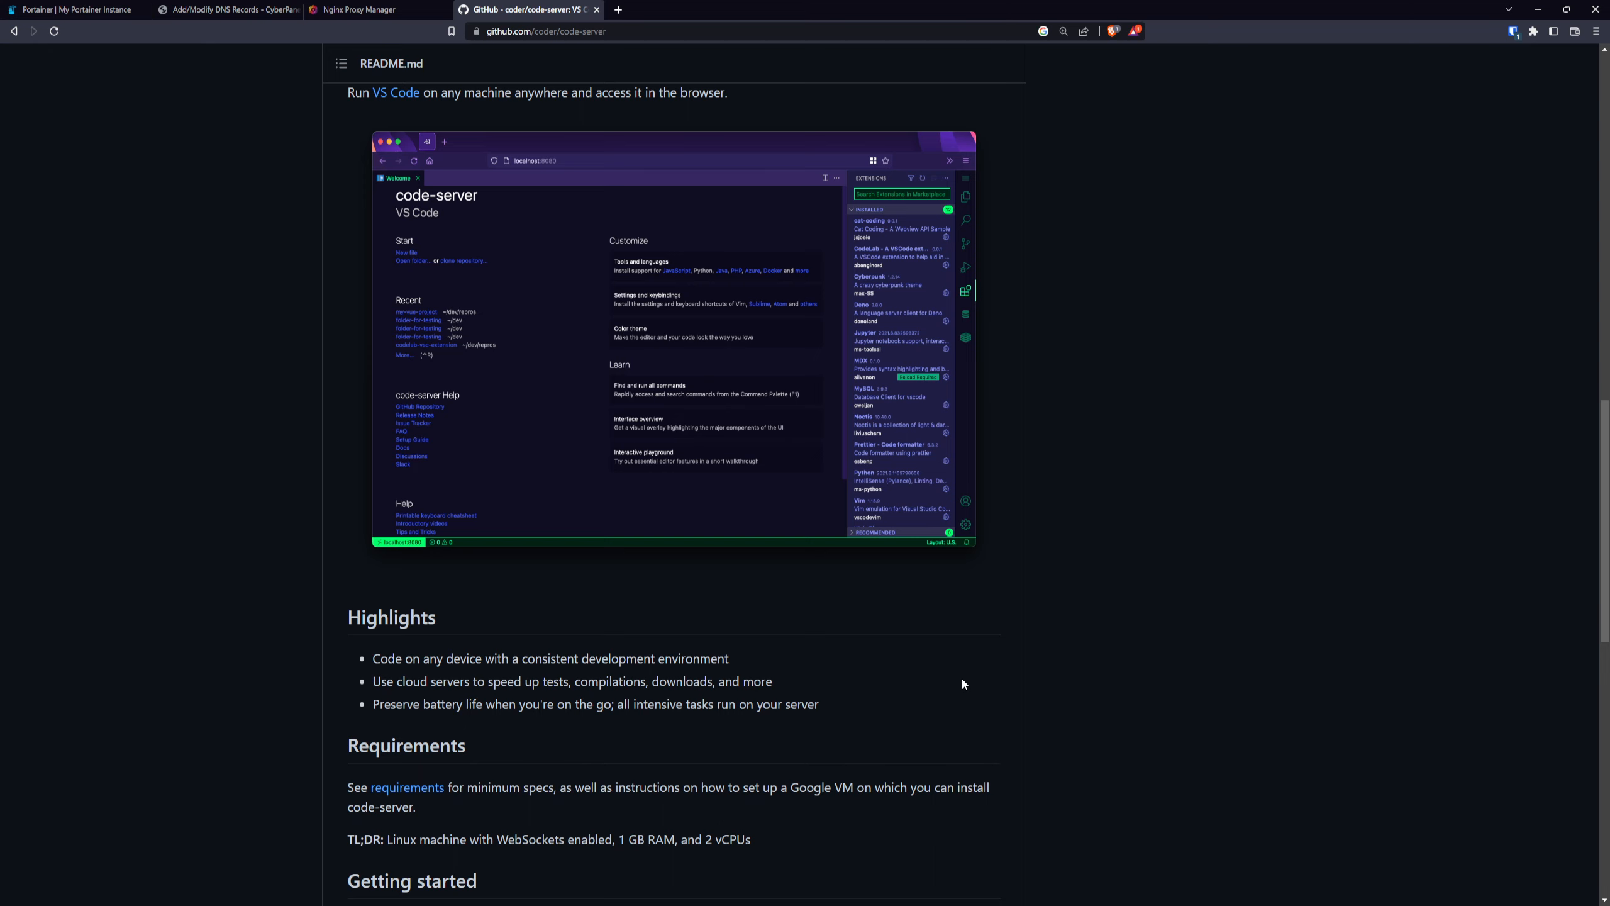
mouse_move(923, 691)
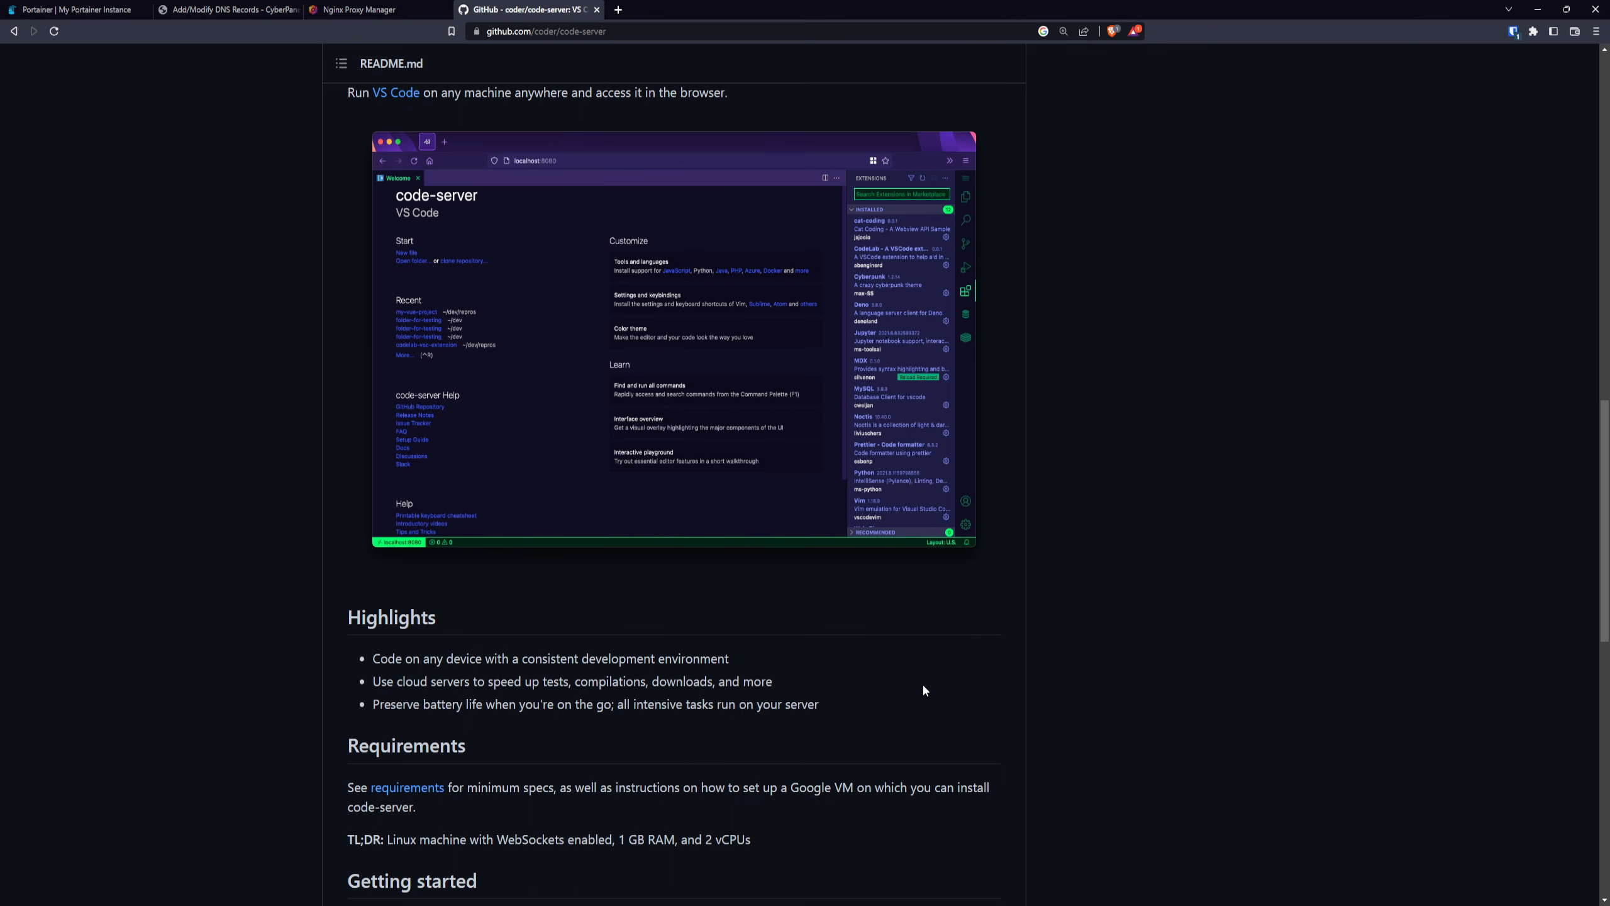
scroll(down, 3)
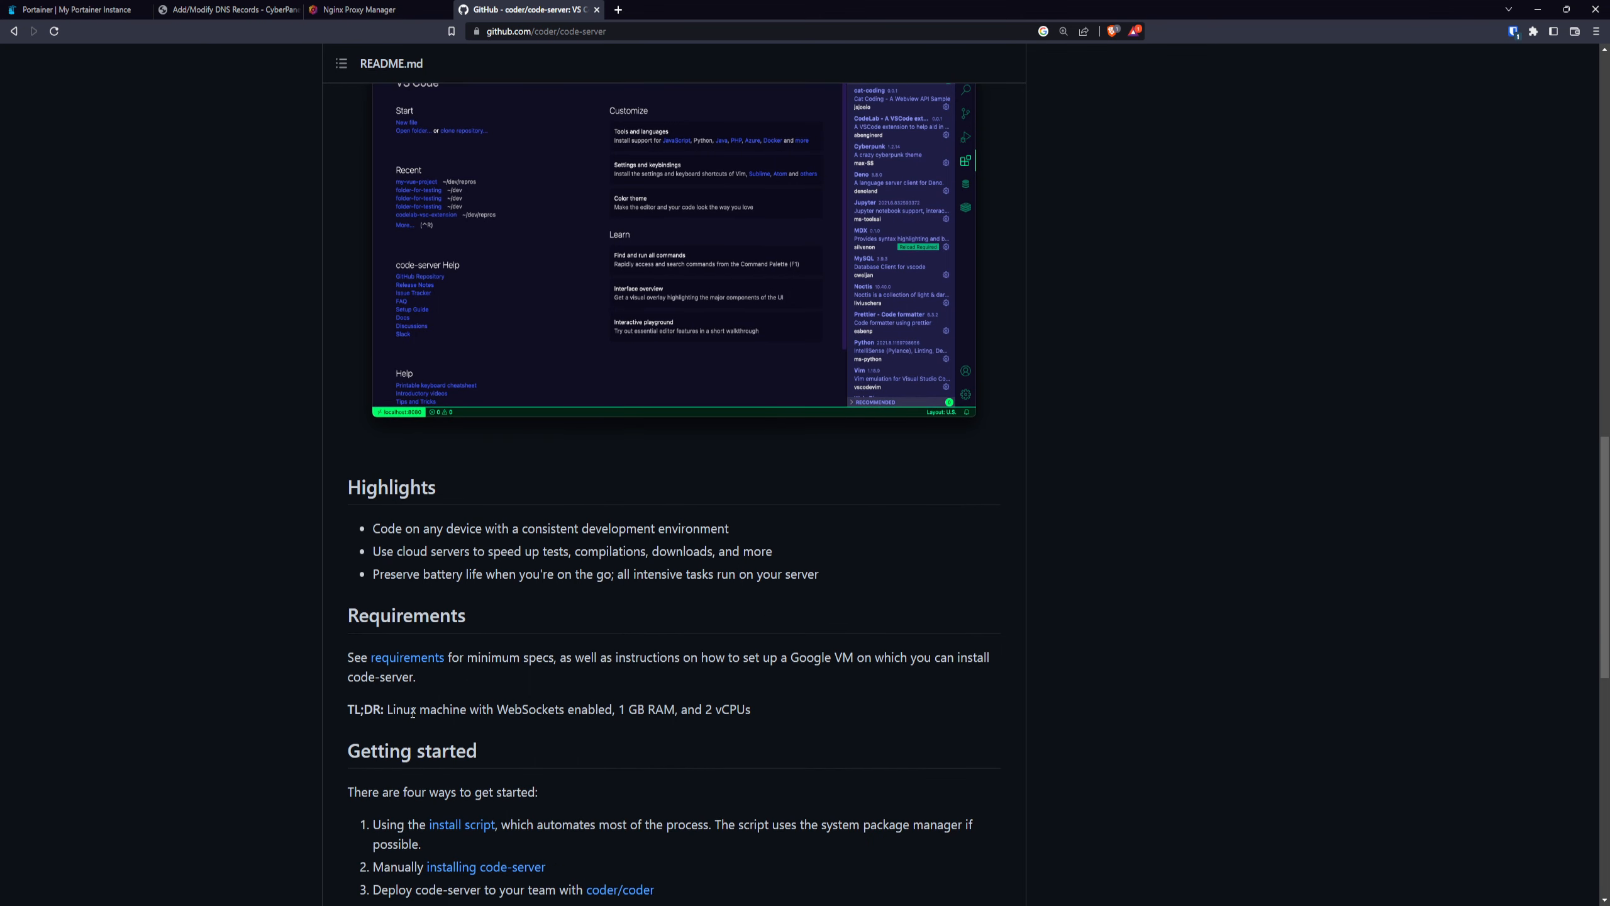
mouse_move(629, 723)
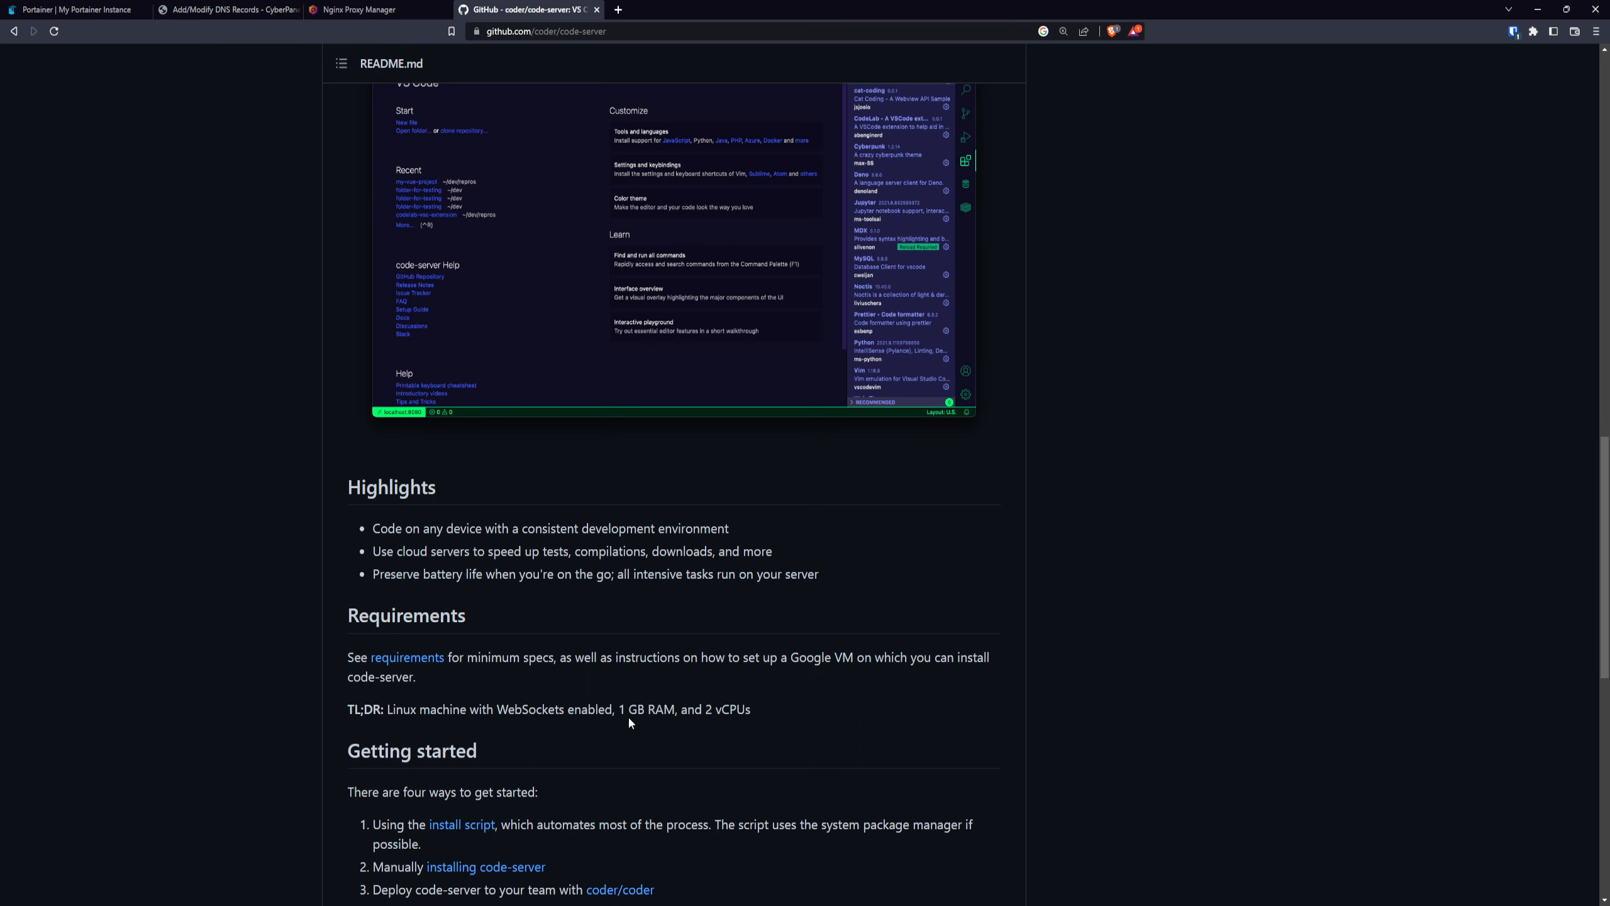
mouse_move(523, 717)
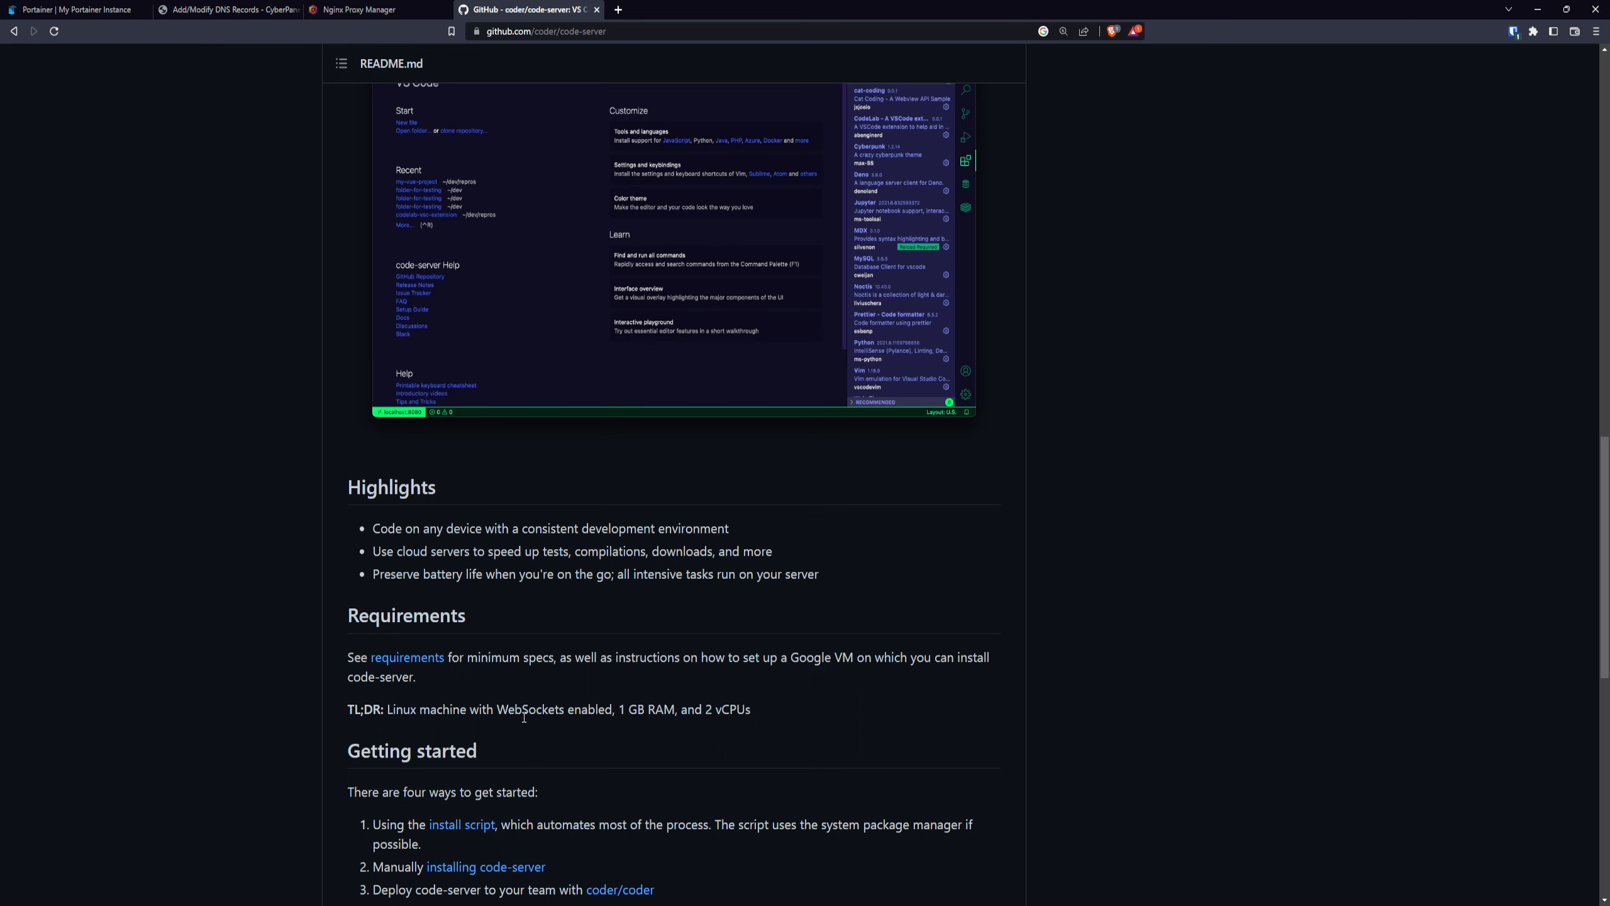
mouse_move(825, 761)
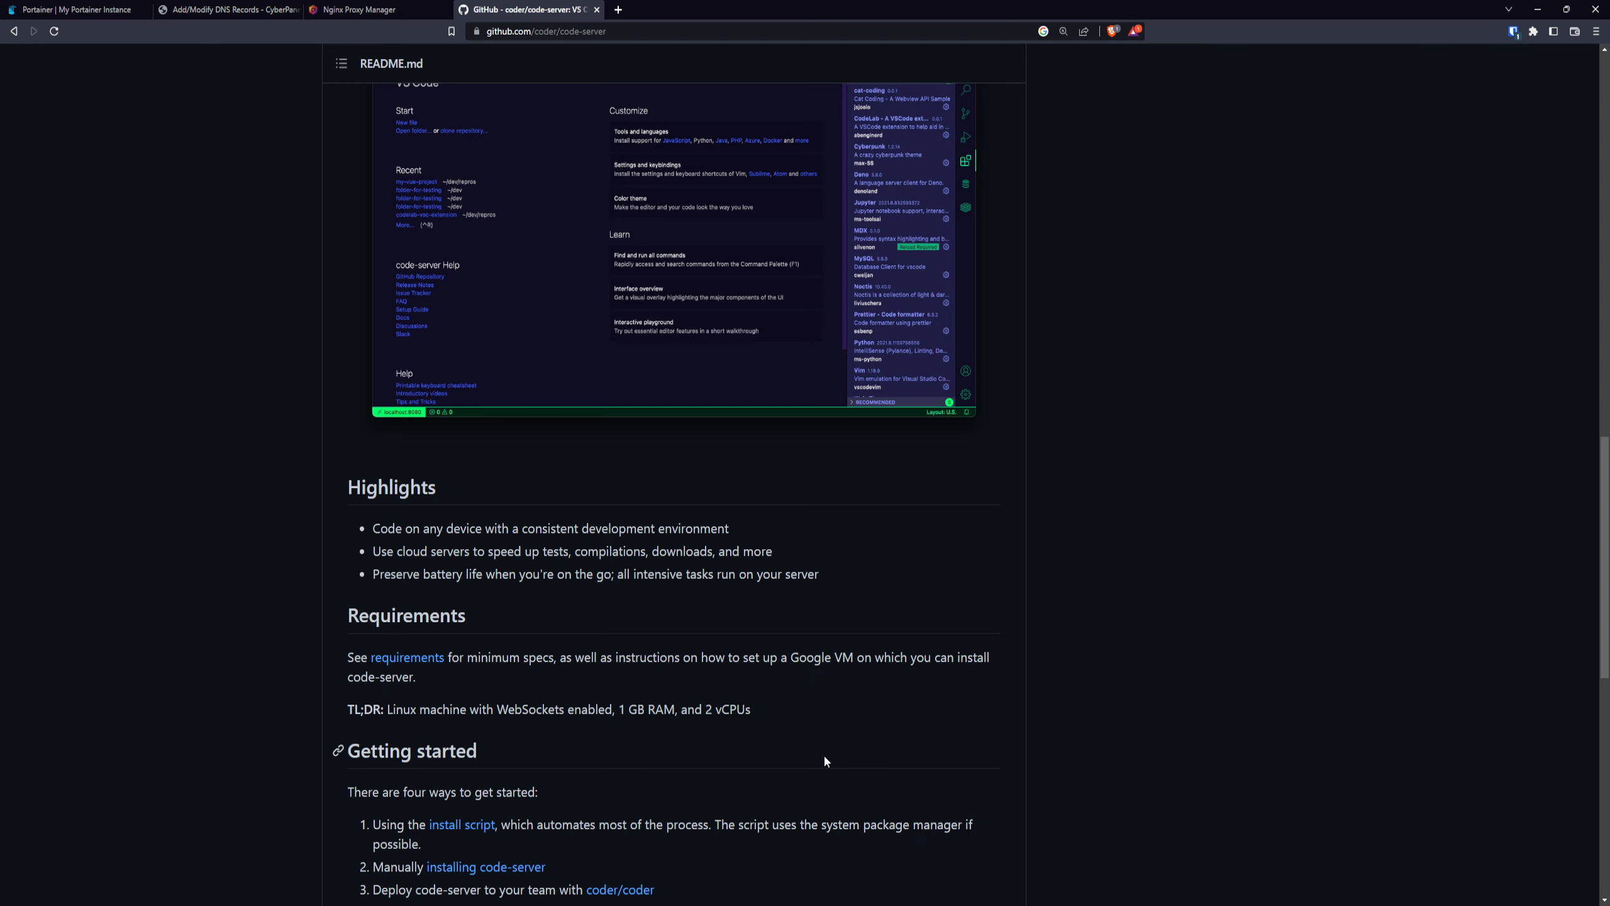
mouse_move(771, 730)
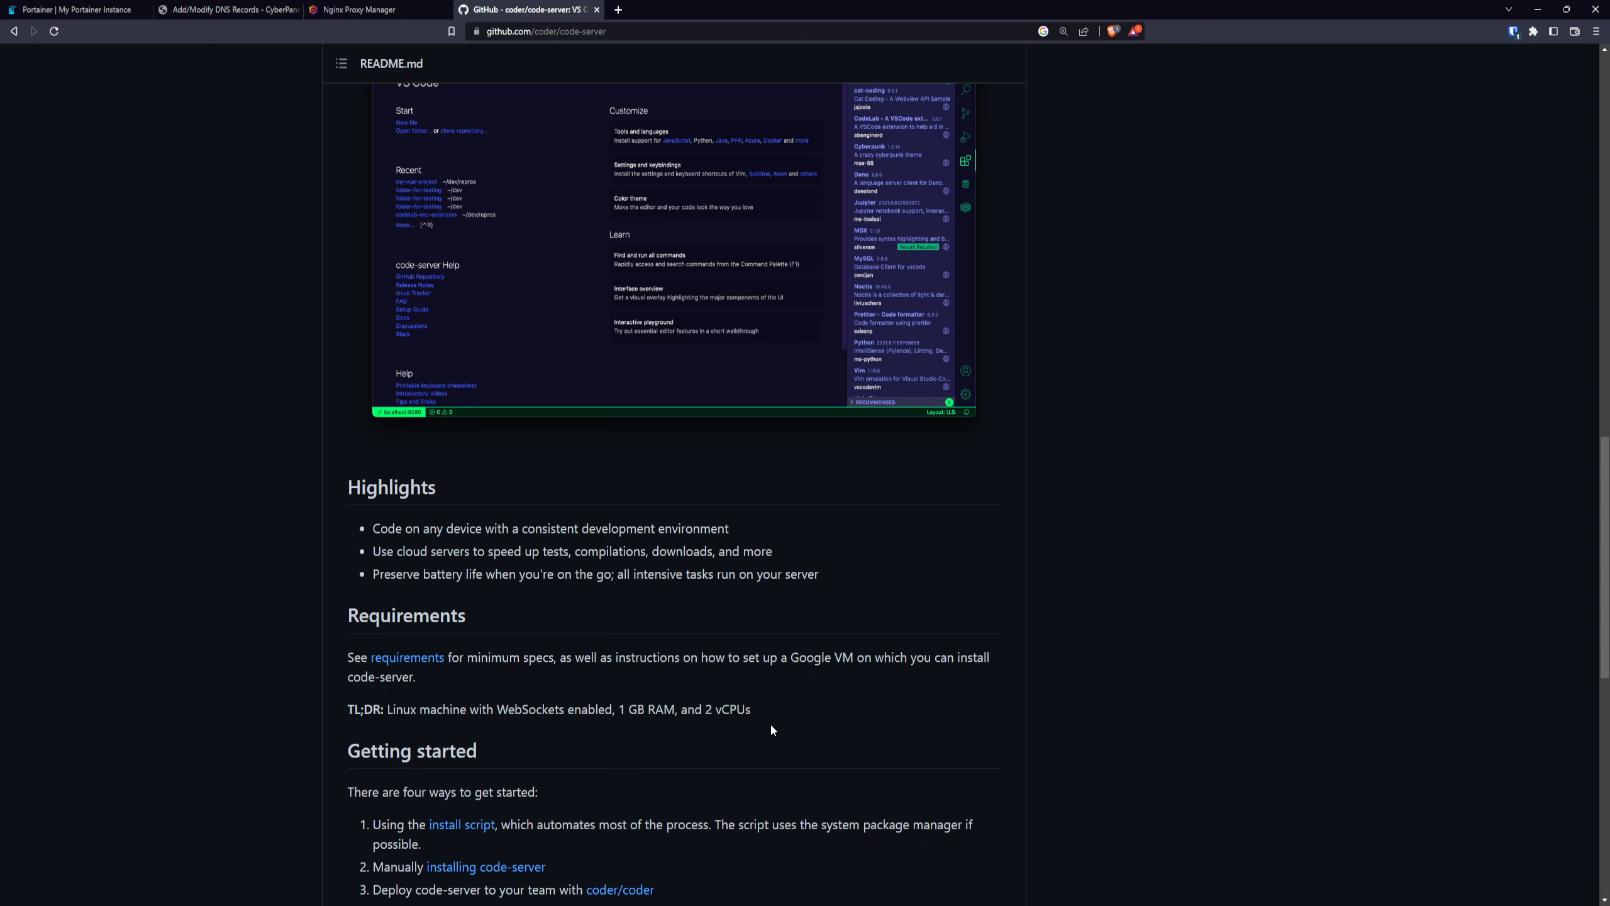
mouse_move(835, 741)
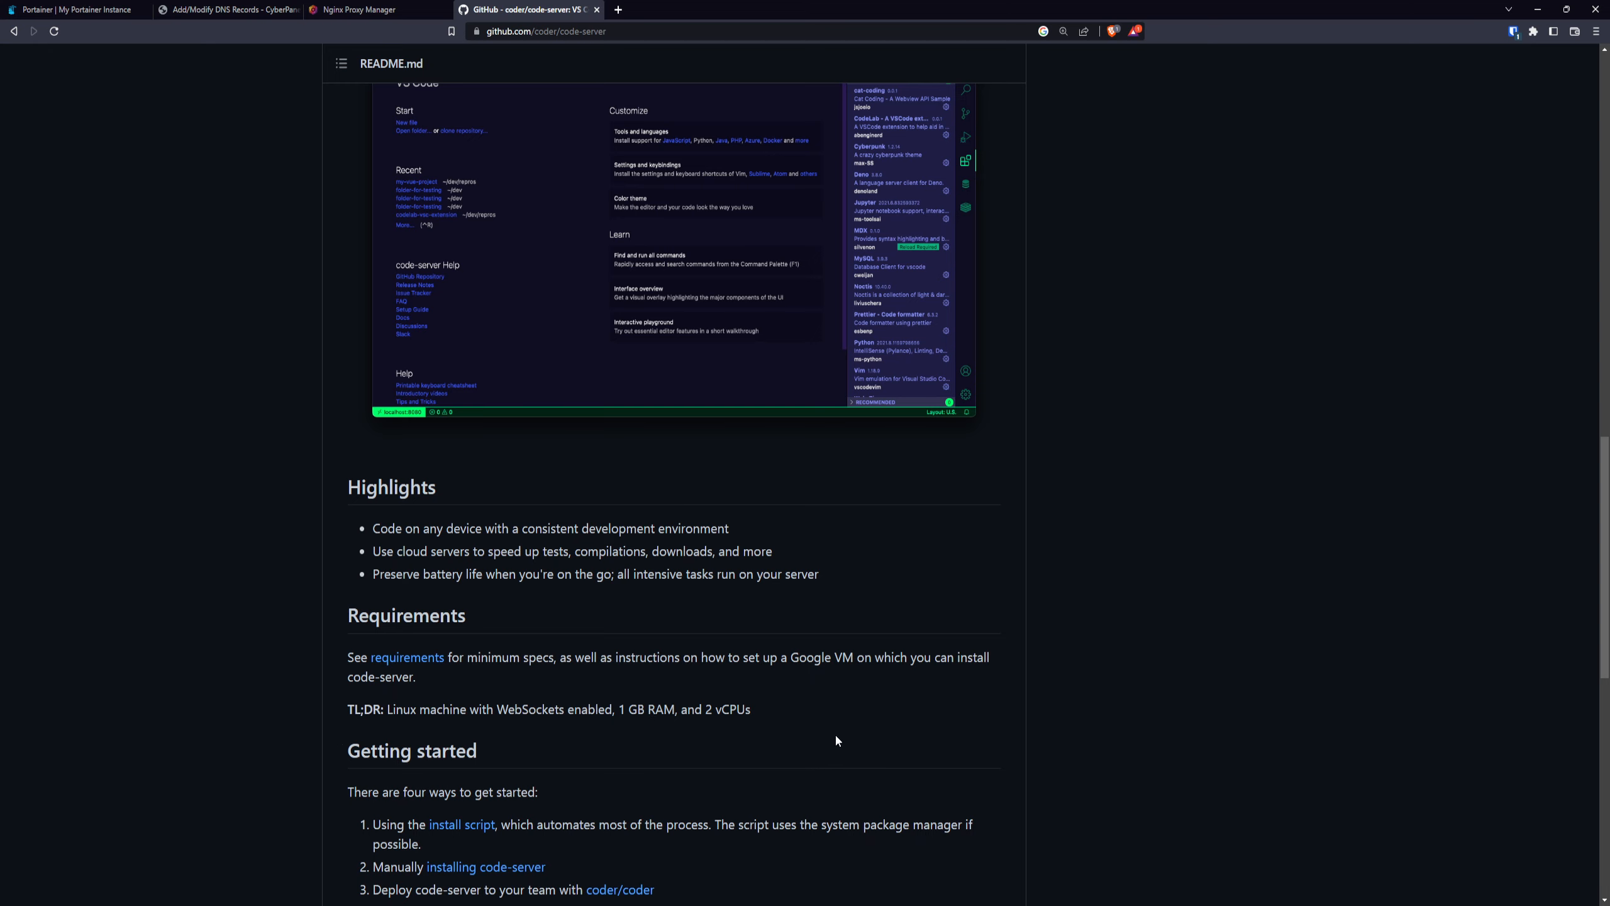
mouse_move(937, 748)
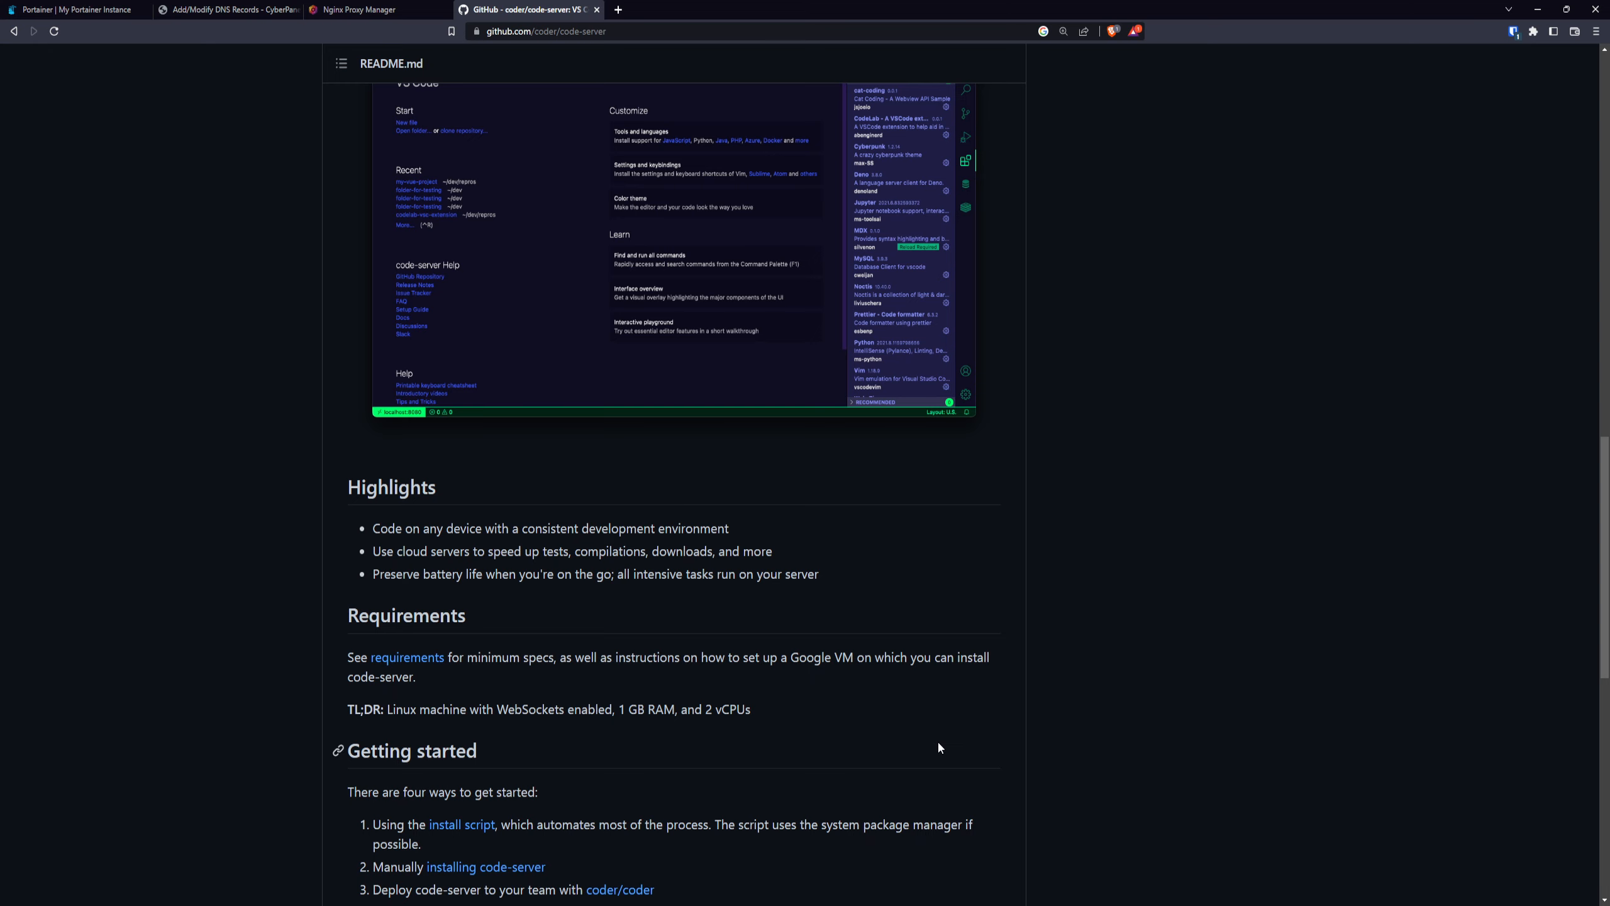
mouse_move(1063, 601)
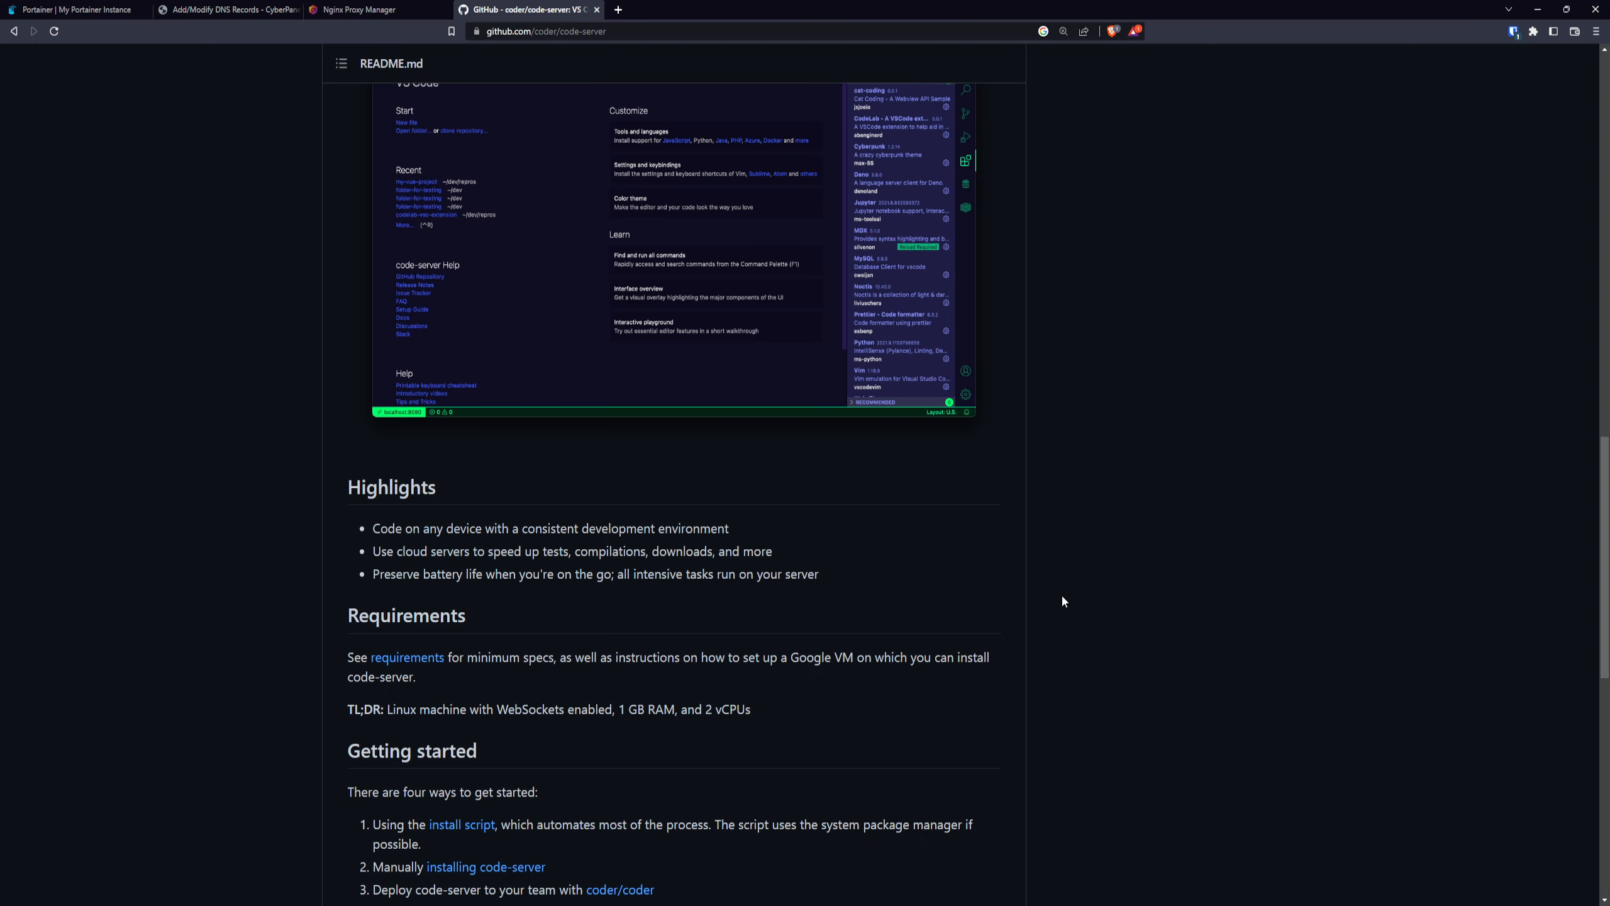